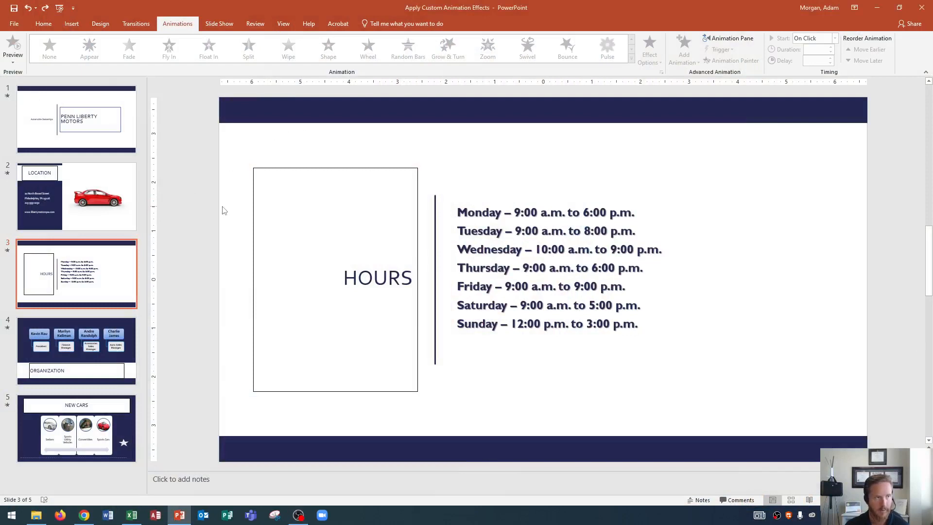
- Review the slide's Push transition from the Transitions ribbon before animating the hours list
left_click(136, 24)
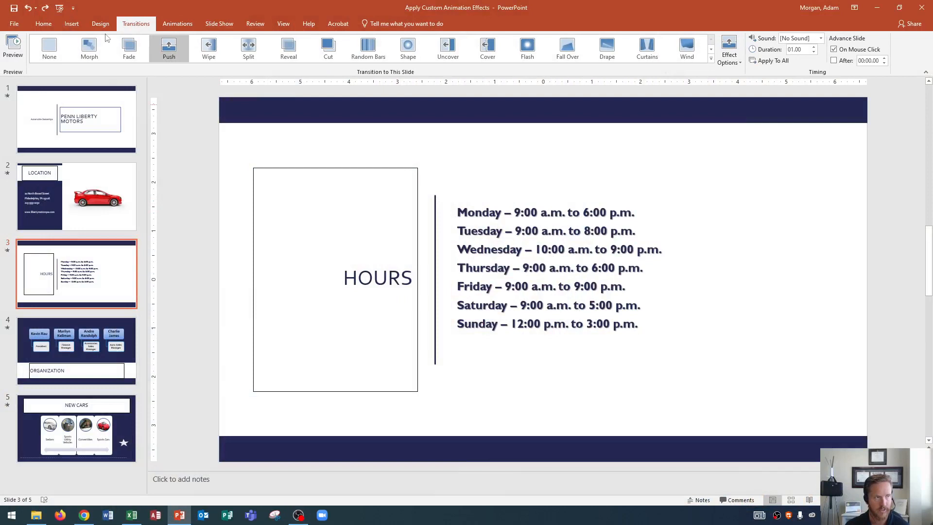
mouse_move(13, 45)
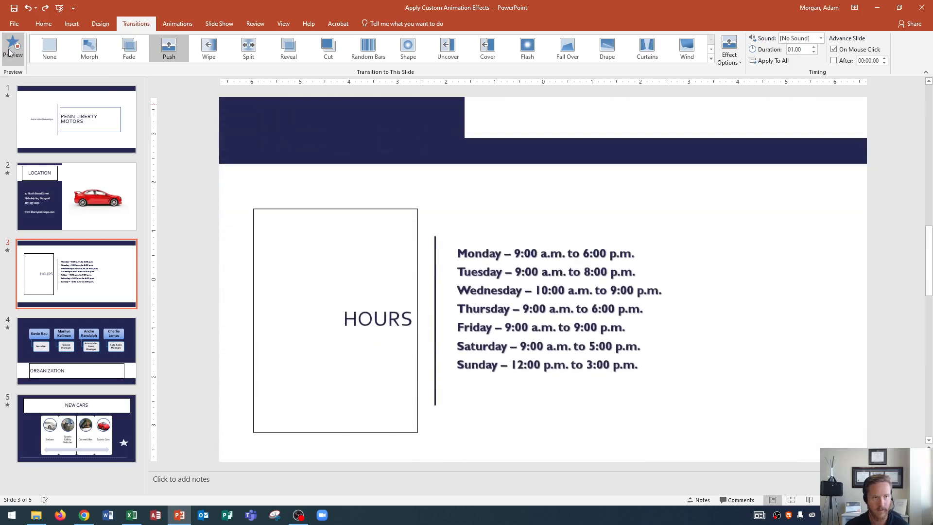
left_click(177, 23)
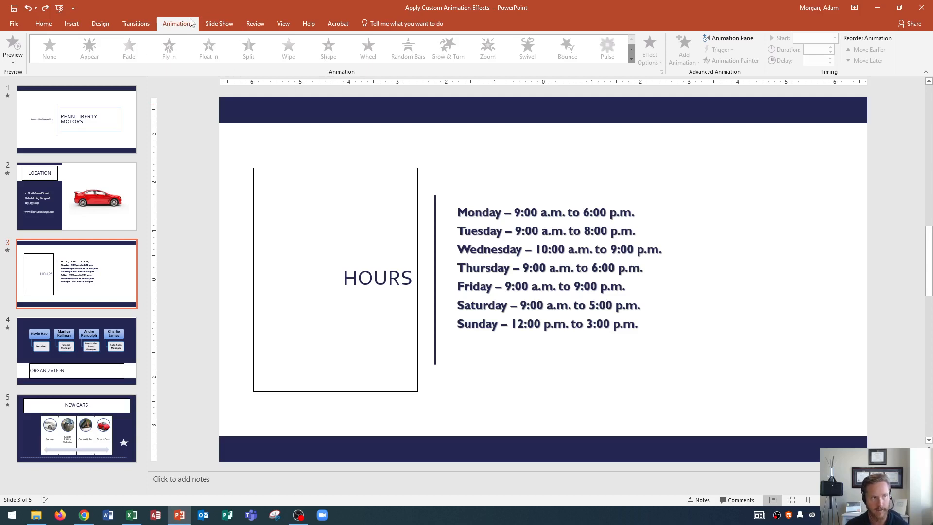
mouse_move(480, 210)
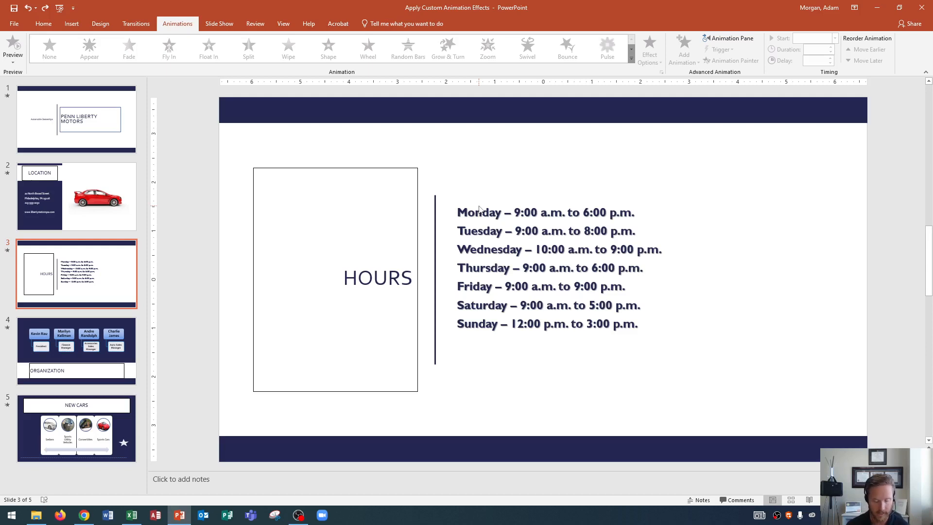
mouse_move(414, 166)
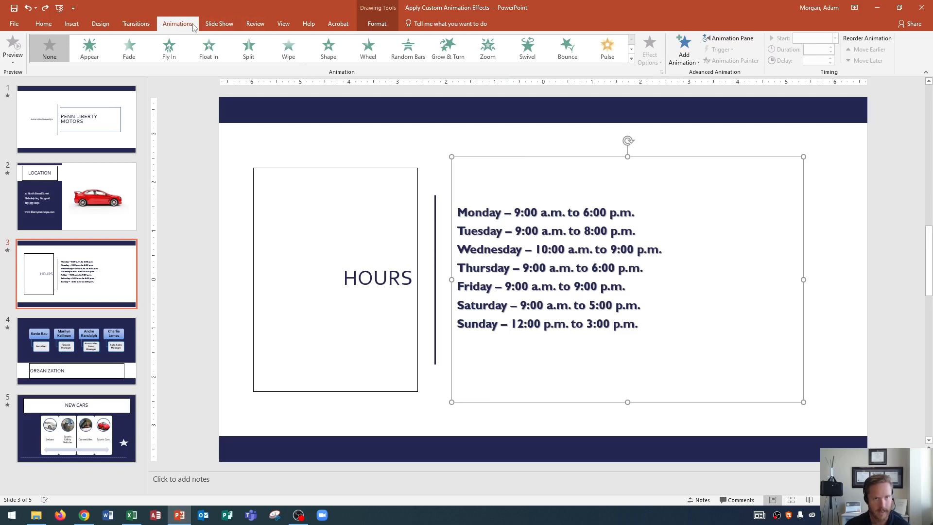
mouse_move(715, 76)
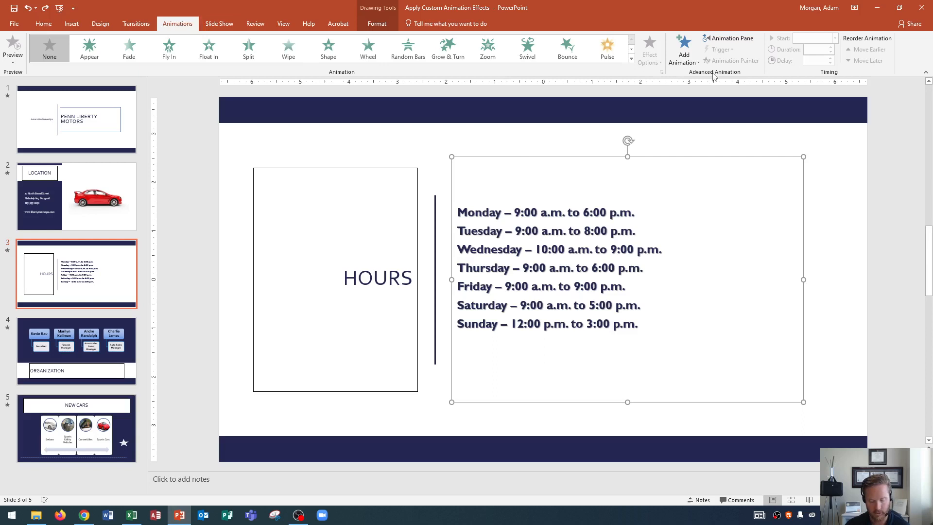
- Show the Add Animation gallery of entrance, emphasis, exit and motion path effects
left_click(684, 49)
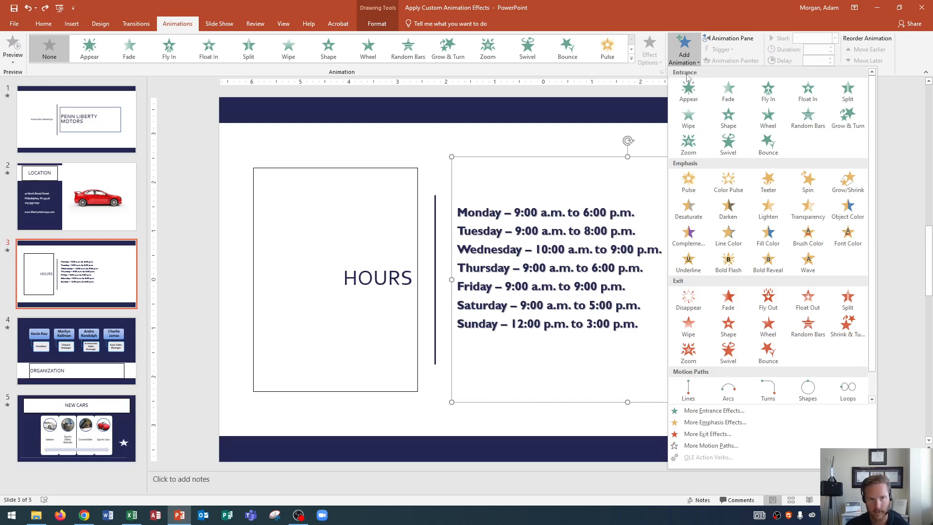
mouse_move(689, 167)
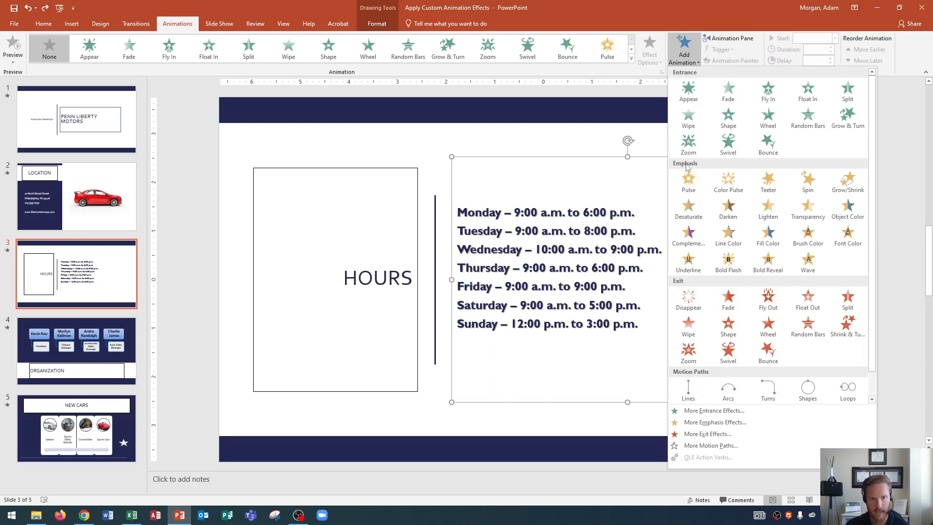
mouse_move(688, 181)
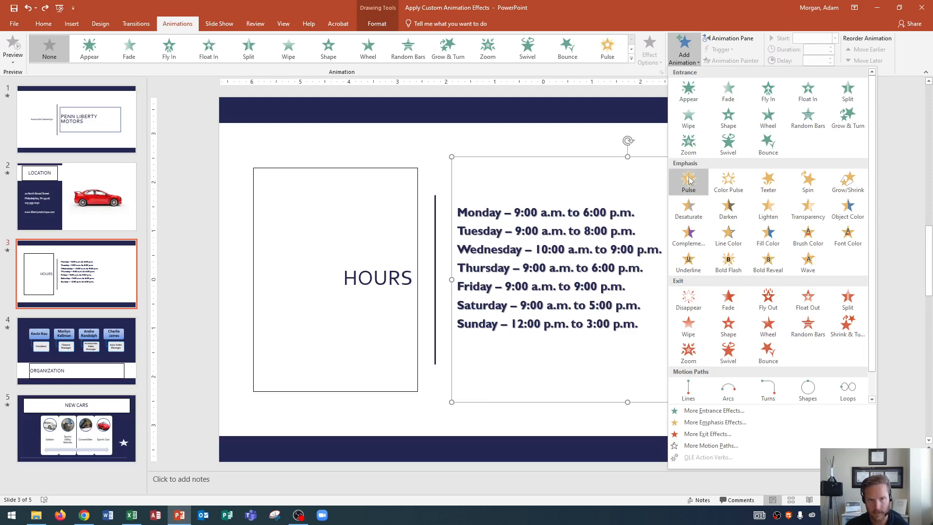
mouse_move(628, 212)
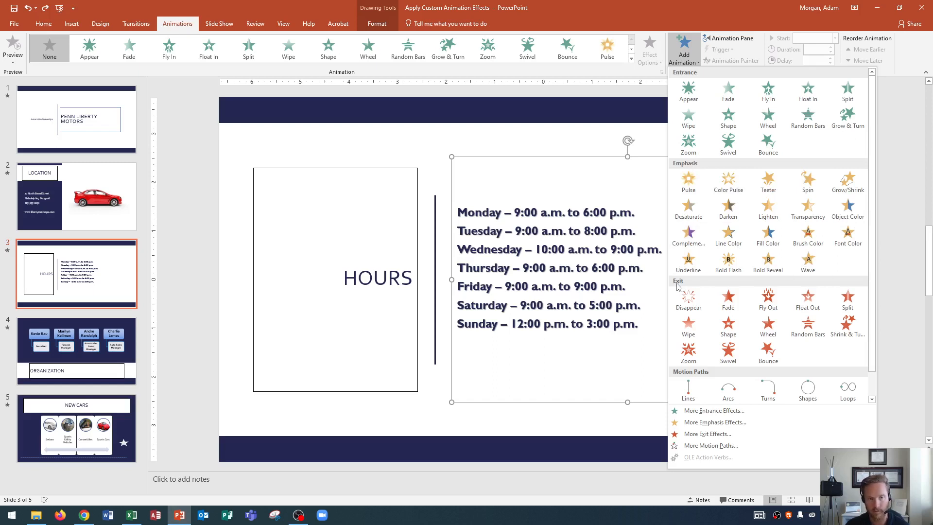
mouse_move(689, 297)
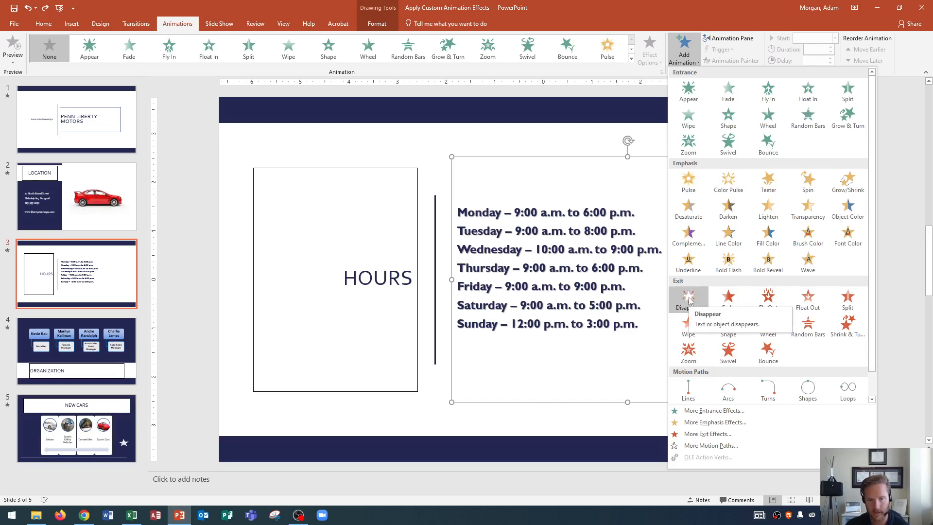
mouse_move(606, 257)
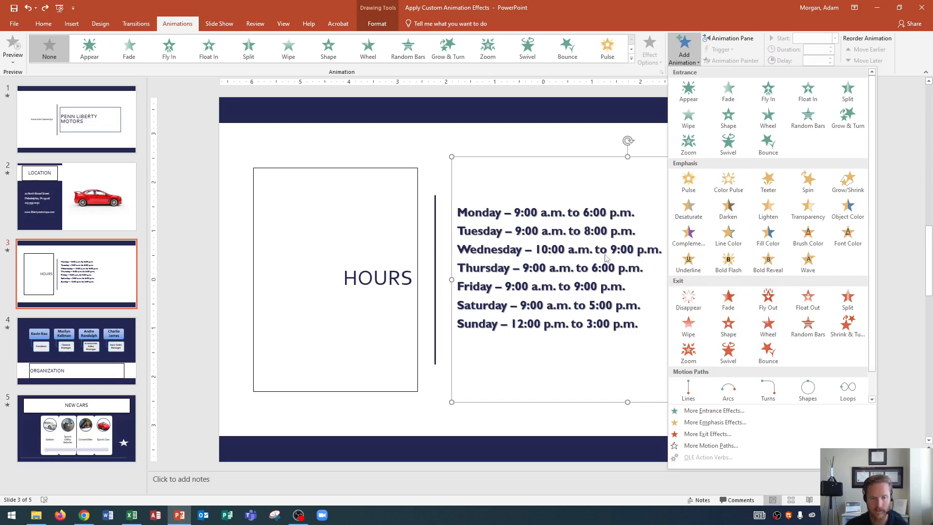
mouse_move(698, 372)
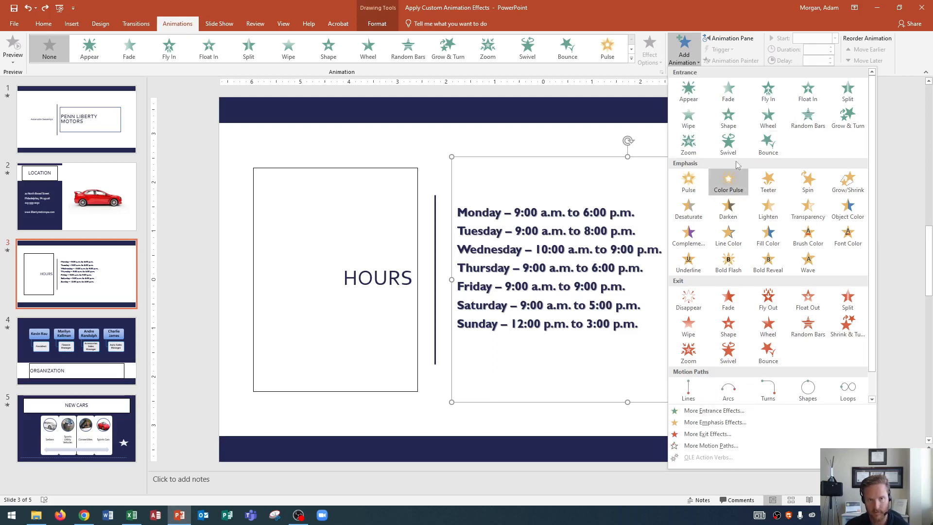
mouse_move(713, 463)
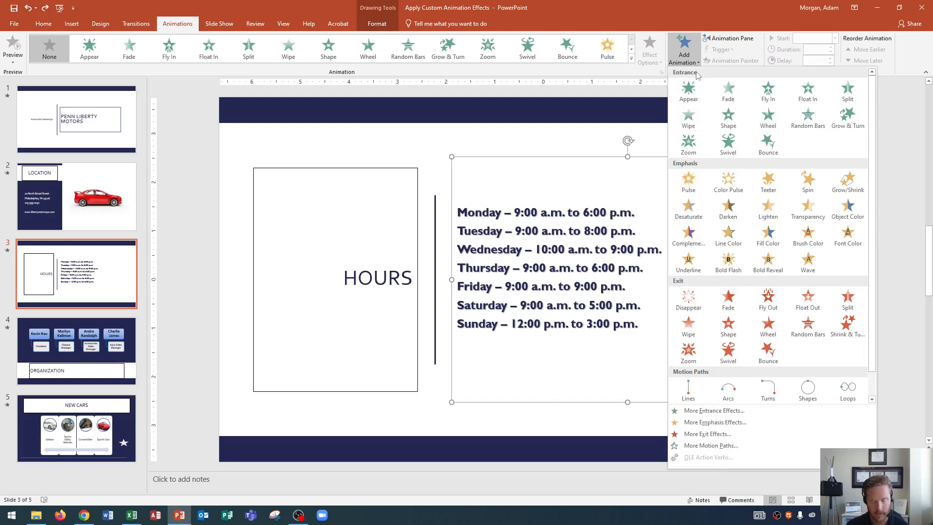
mouse_move(727, 91)
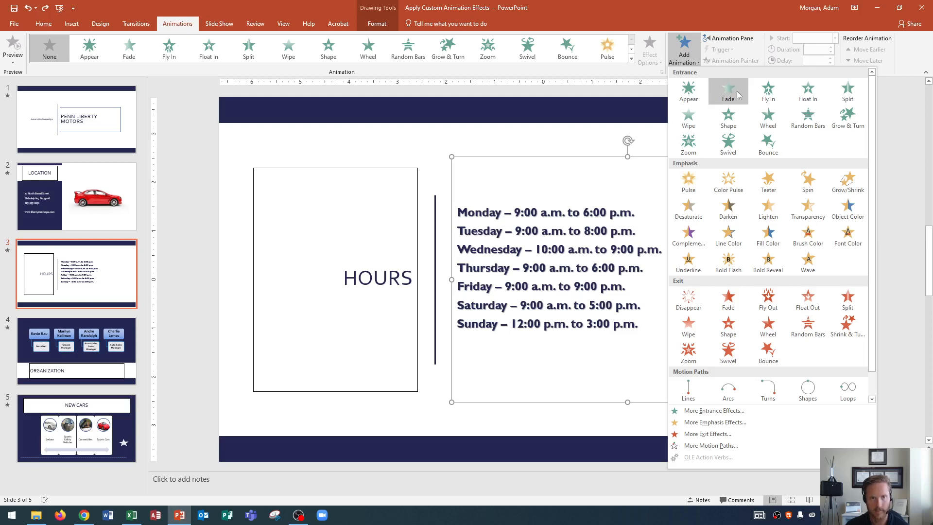
mouse_move(728, 91)
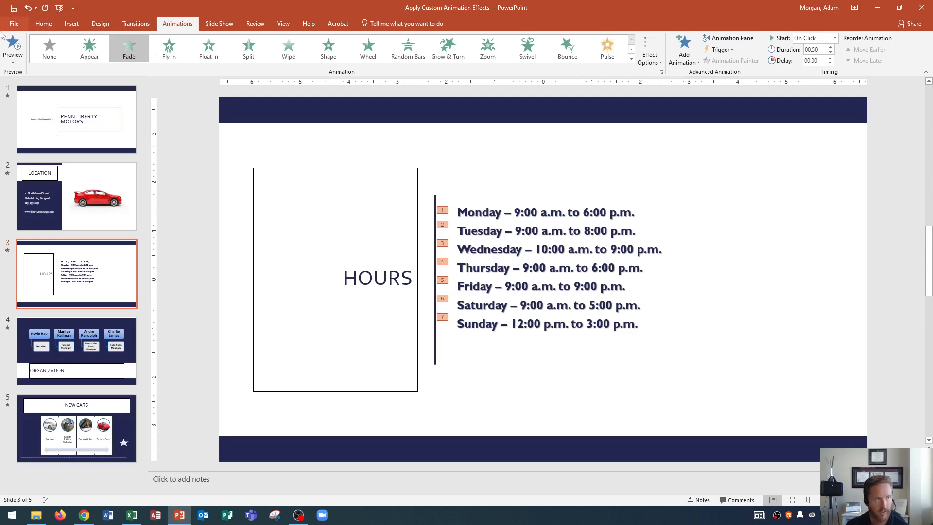
- Preview the Fade entrance on the hours list, replaying it so each weekday line fades in
left_click(13, 47)
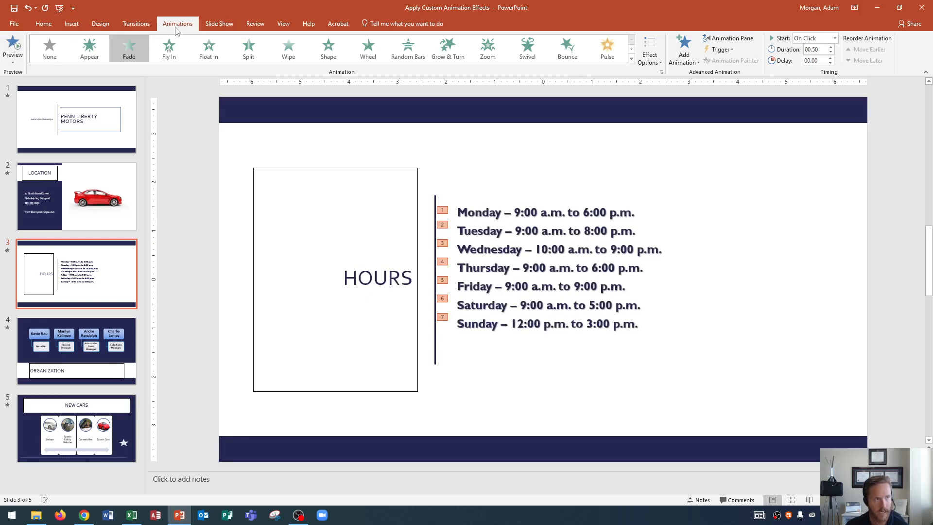
left_click(12, 45)
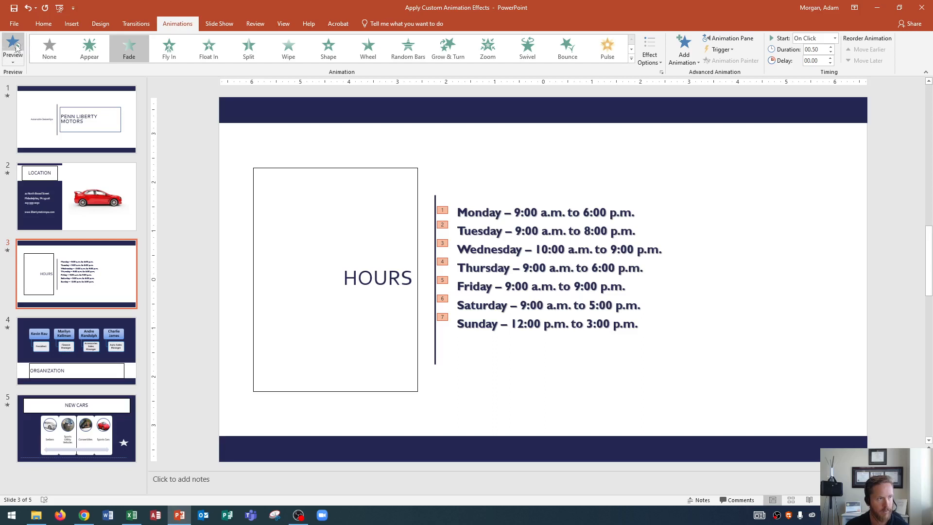
left_click(12, 48)
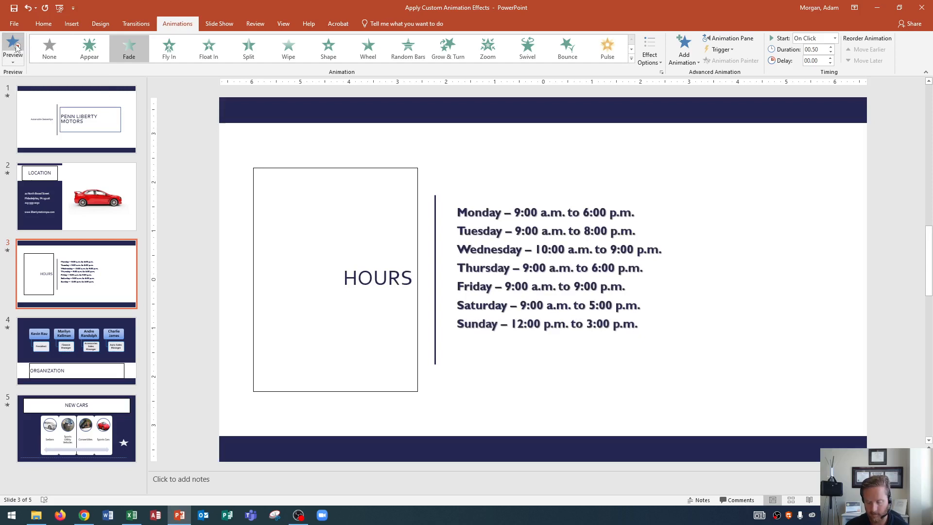
left_click(128, 48)
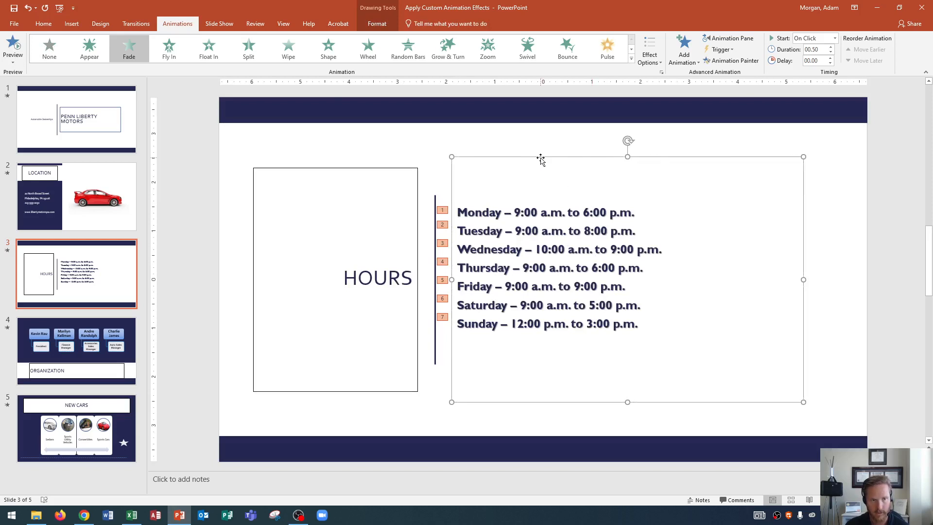
mouse_move(542, 160)
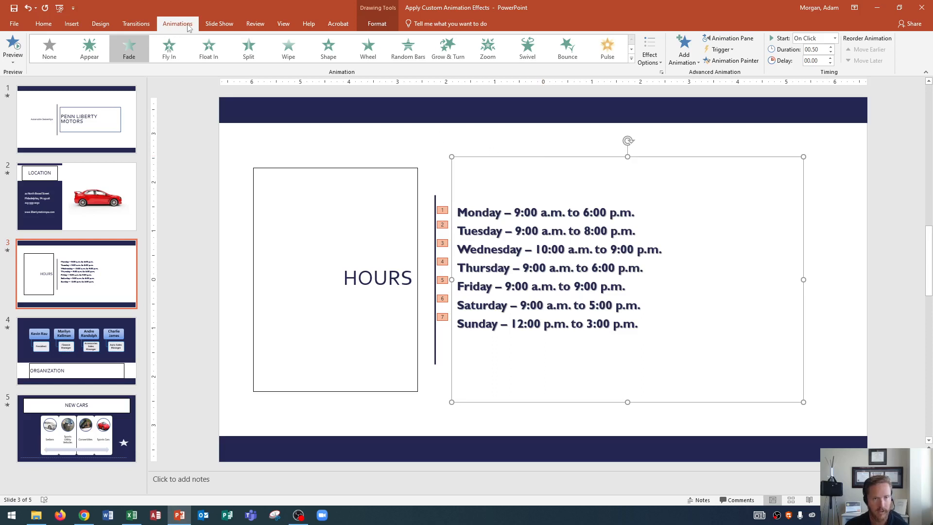
mouse_move(725, 80)
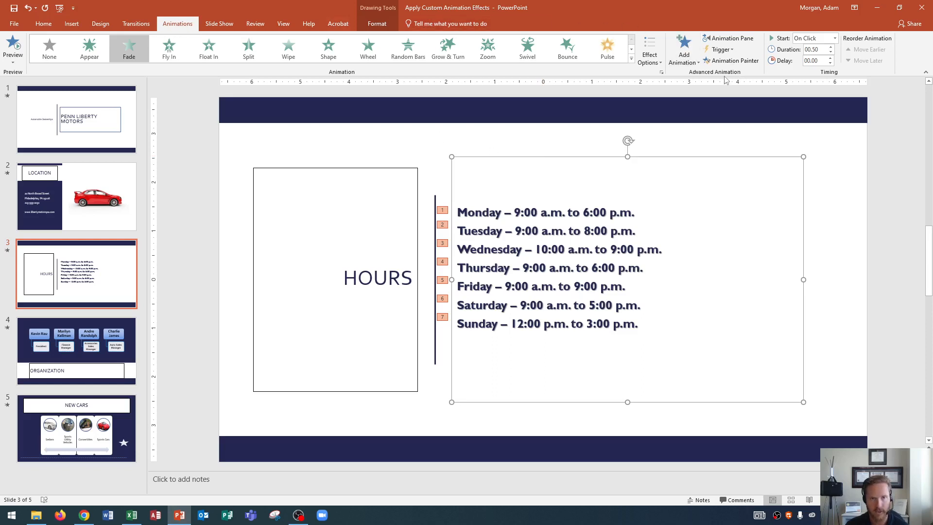
mouse_move(735, 60)
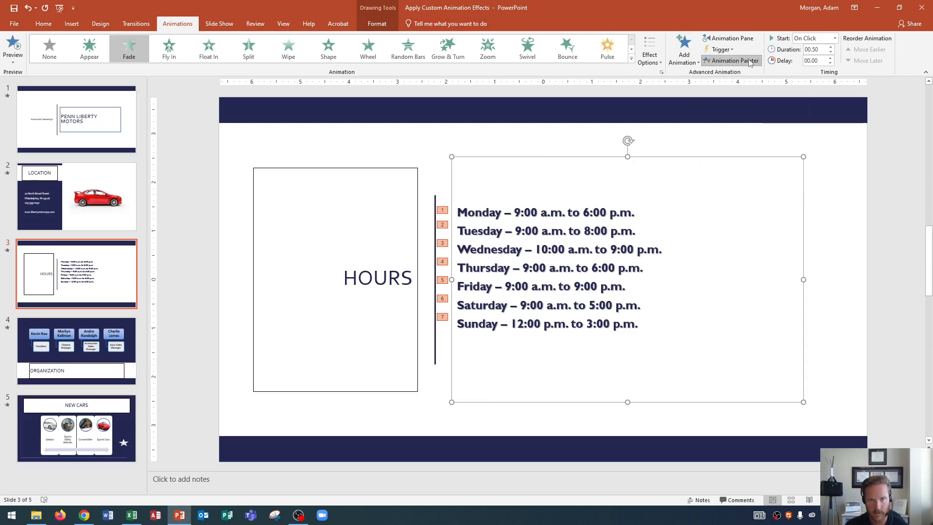
mouse_move(731, 60)
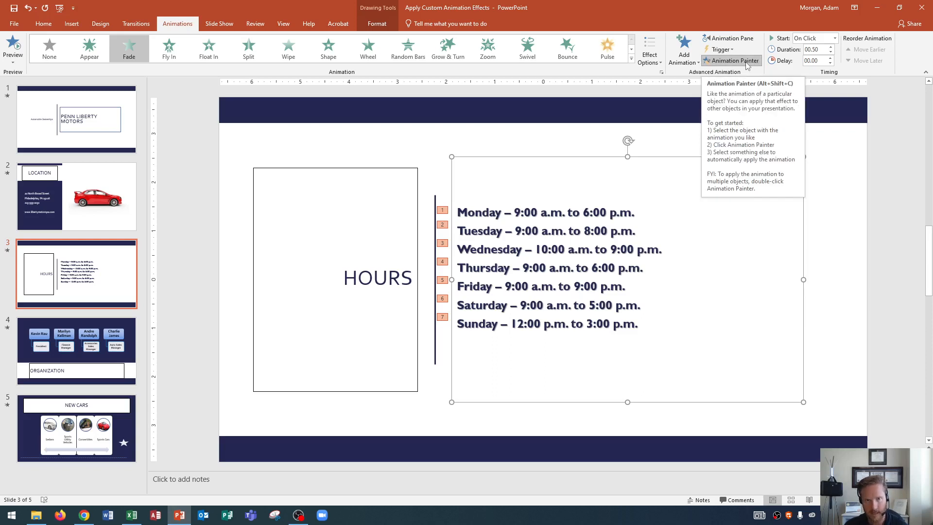
mouse_move(731, 60)
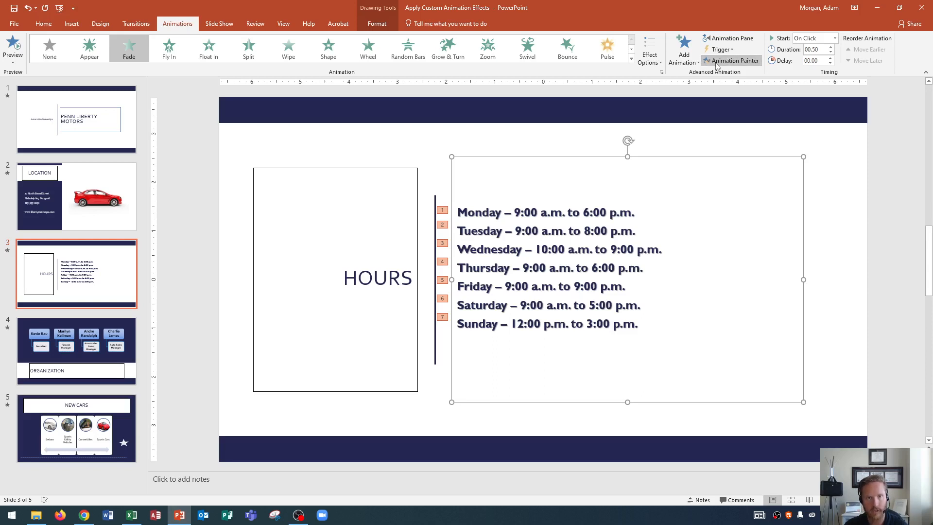
mouse_move(730, 38)
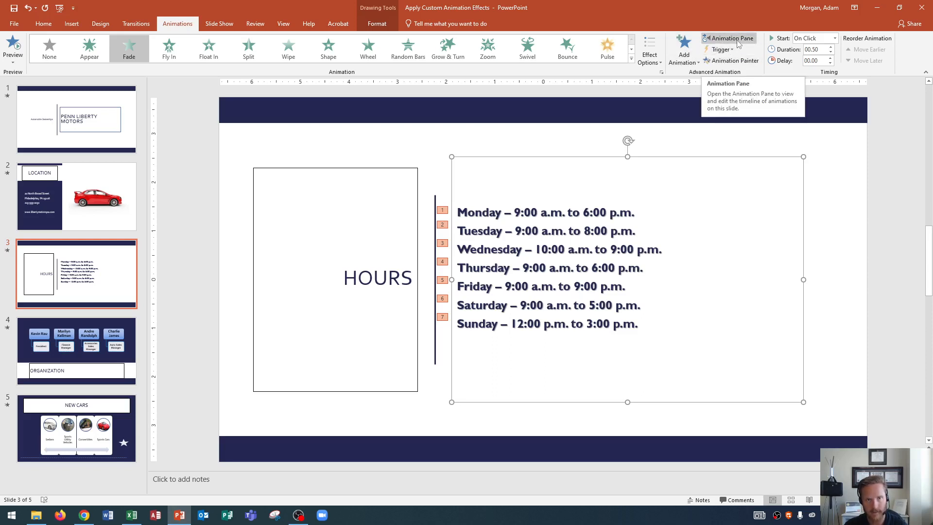
- Show the Animation Pane listing the hours list's single fade entry
left_click(732, 38)
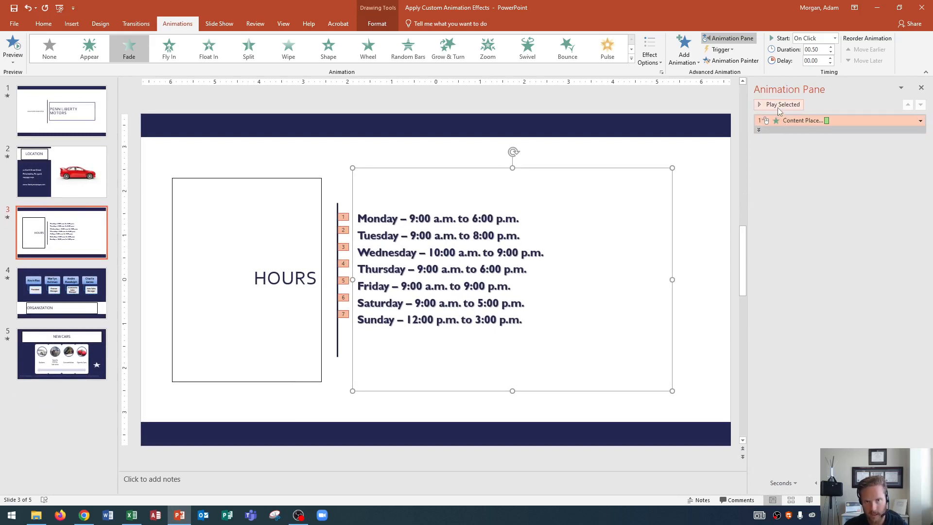
- Expand the Content Placeholder fade into seven entries, one per weekday line Monday–Sunday
left_click(781, 105)
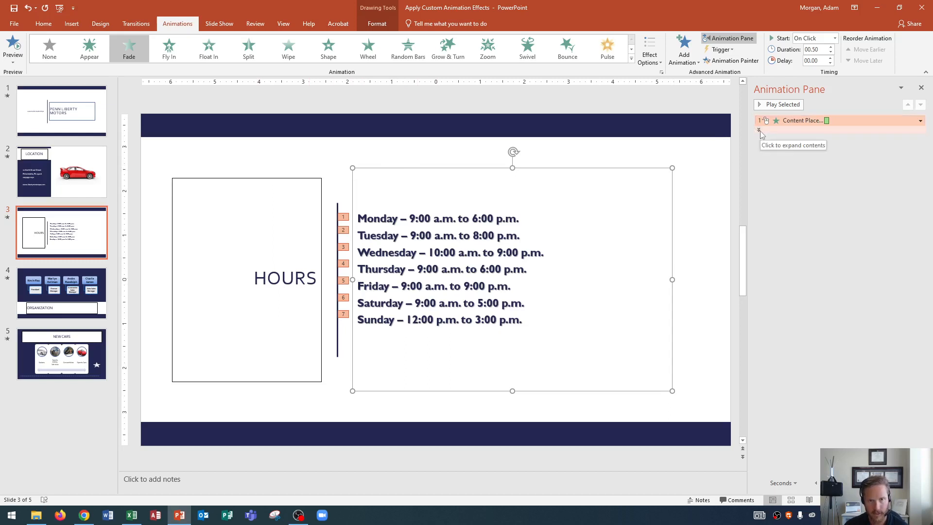
left_click(760, 130)
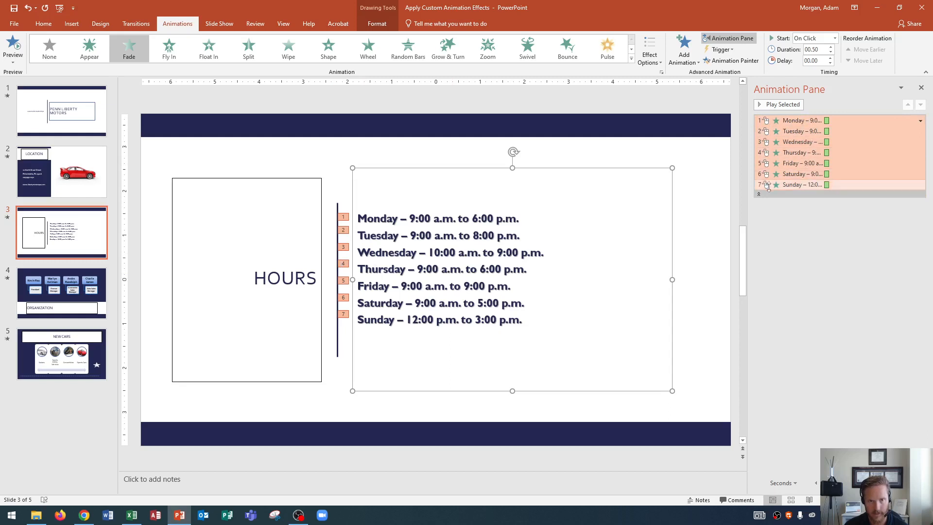
mouse_move(800, 184)
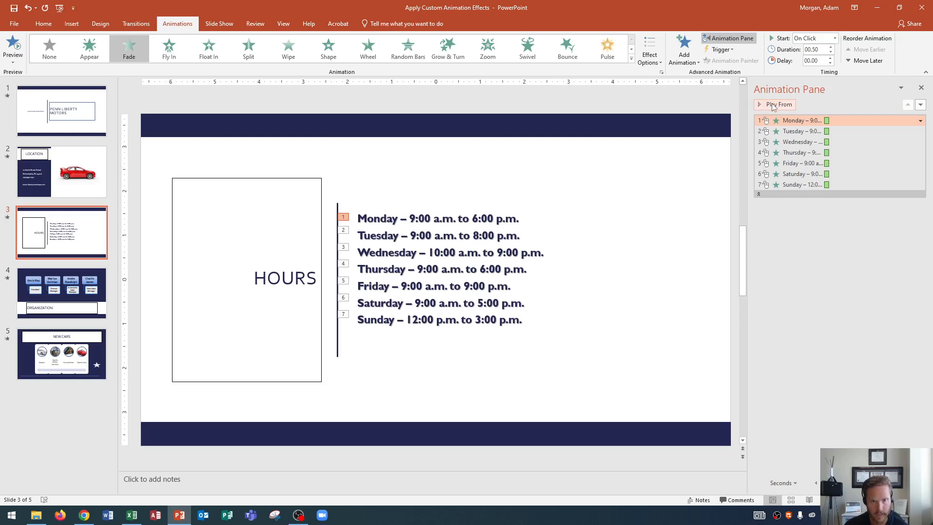
left_click(779, 104)
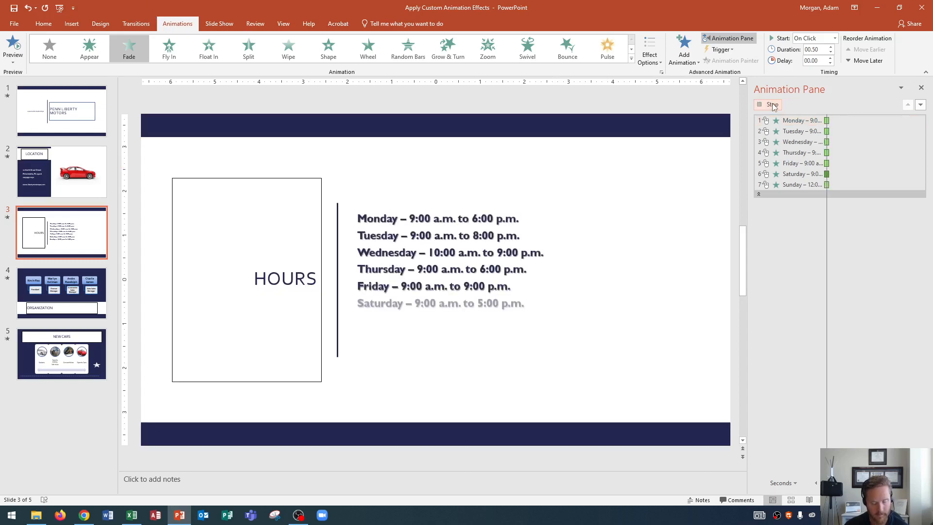
left_click(772, 104)
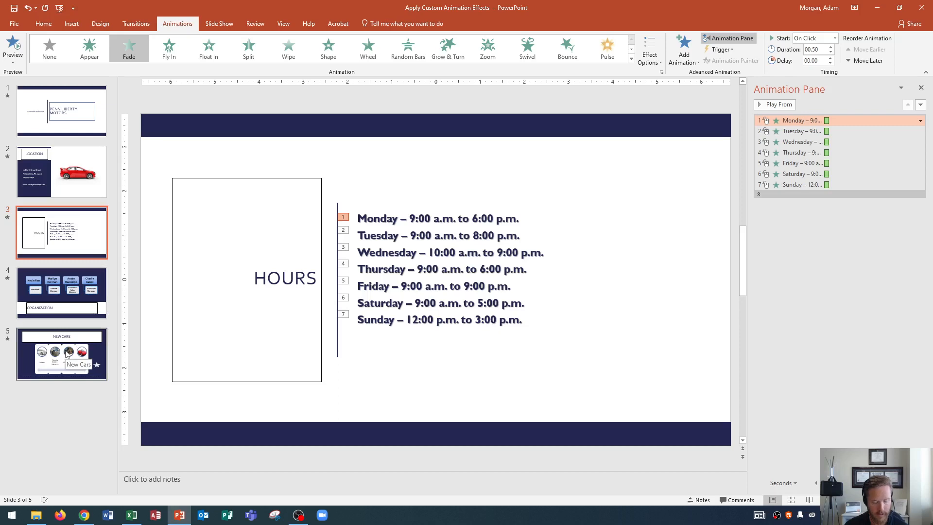
- Move to slide 5, the New Cars SmartArt graphic
left_click(61, 353)
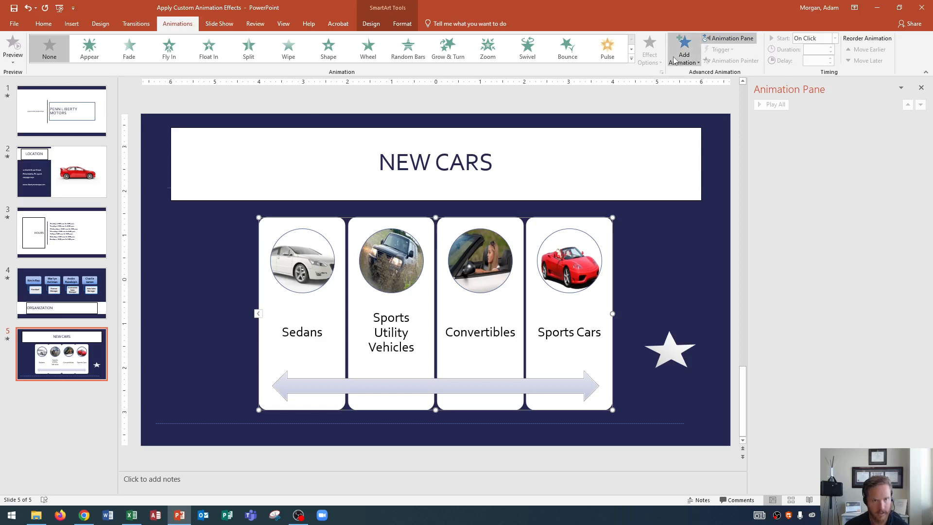
- Apply a Fly In entrance effect to the New Cars SmartArt
left_click(684, 50)
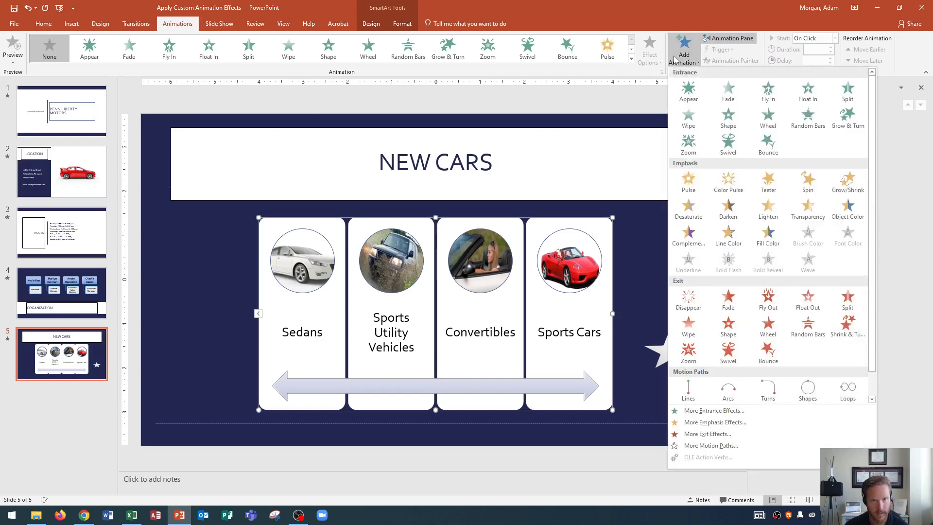
mouse_move(768, 91)
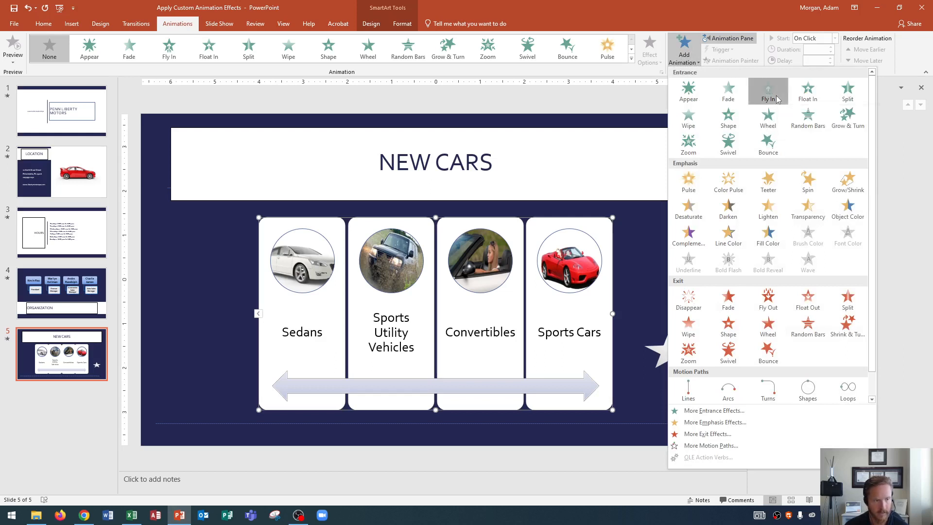
left_click(768, 93)
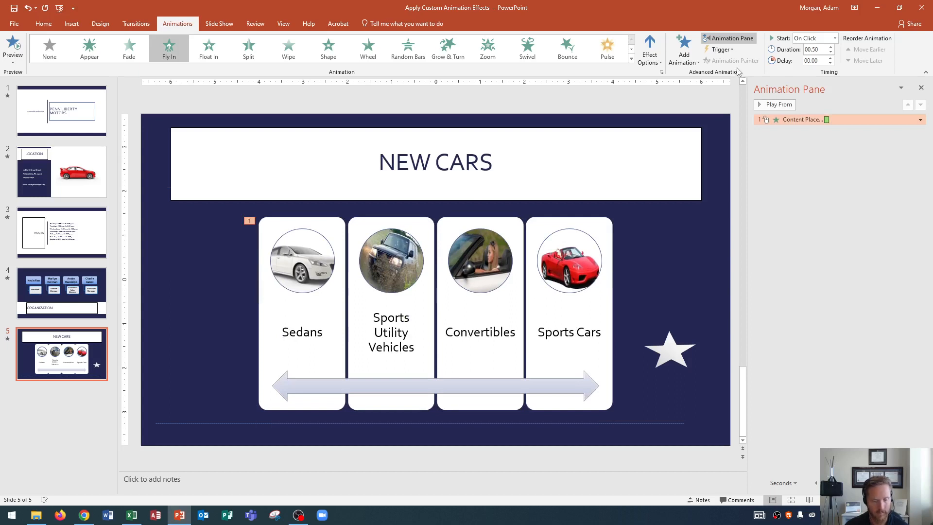
mouse_move(175, 33)
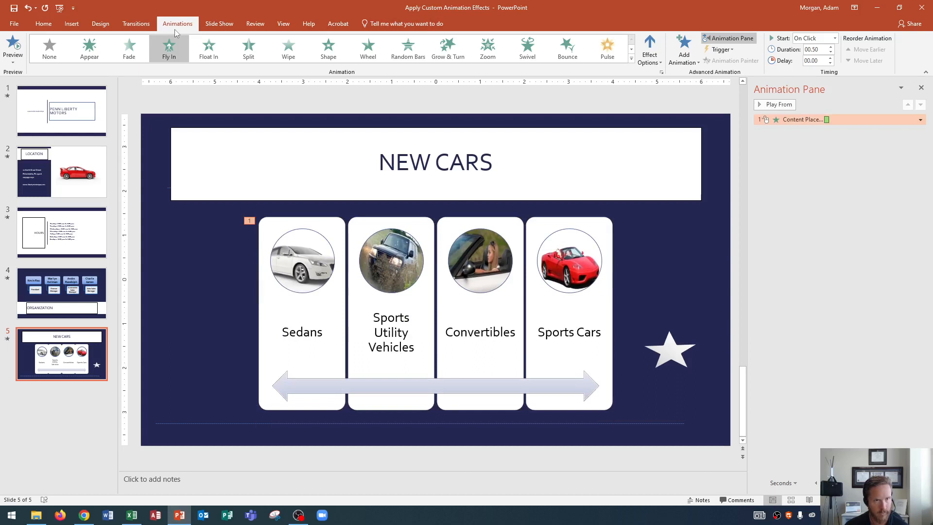
mouse_move(404, 78)
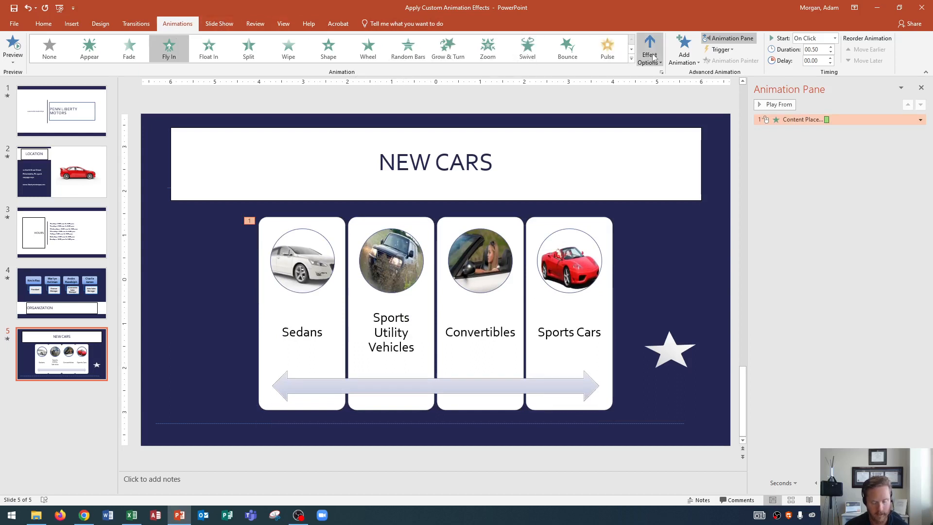
- Set the Fly In sequence to One by One and preview the five numbered steps
left_click(648, 49)
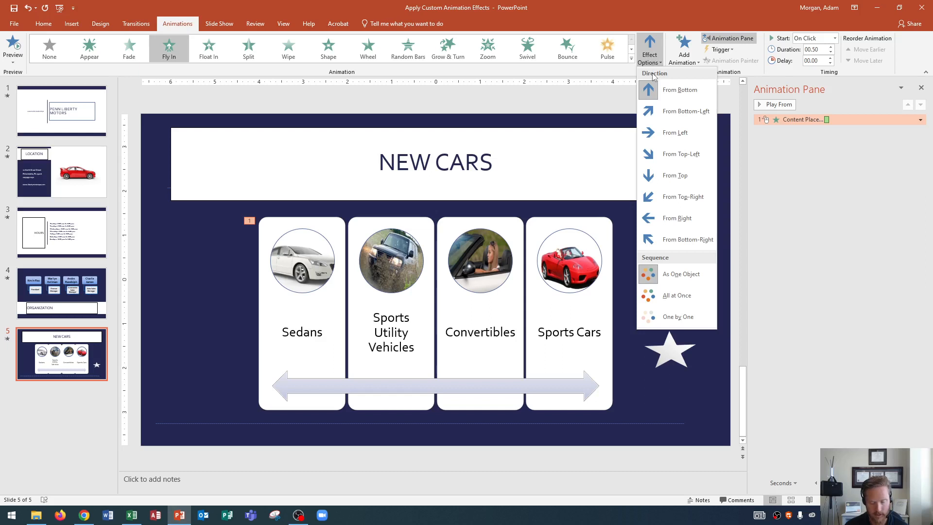
mouse_move(677, 239)
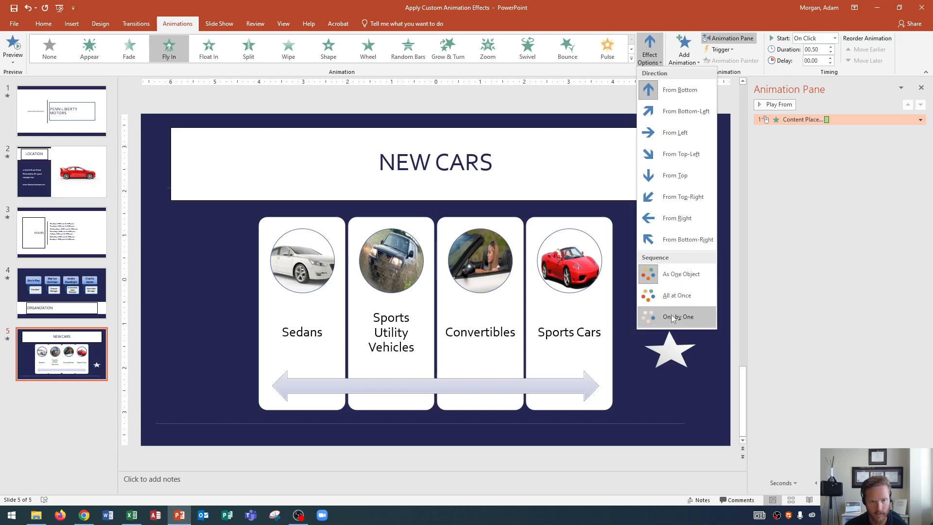
left_click(677, 317)
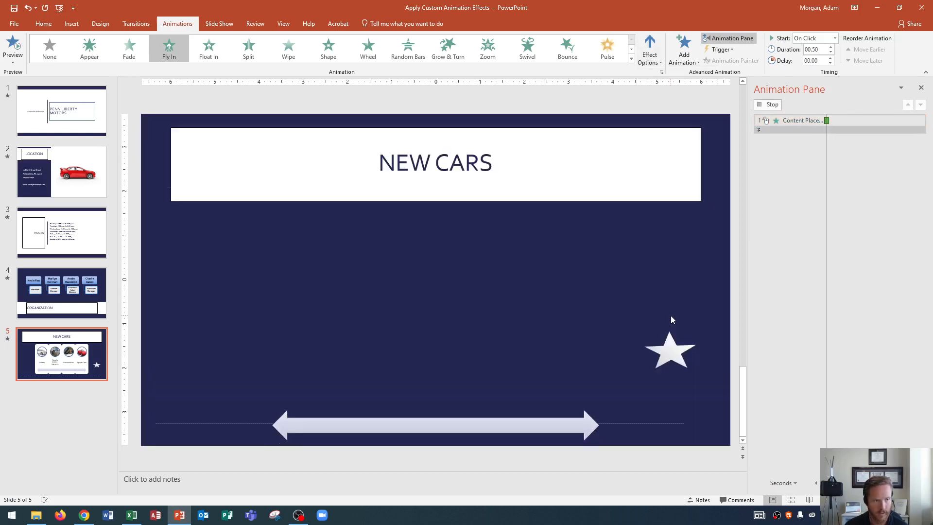
left_click(12, 47)
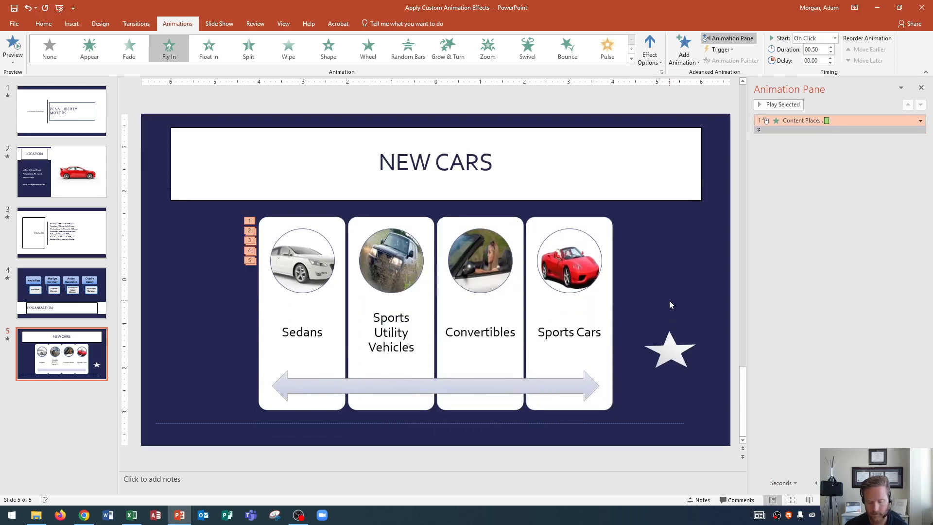
- Expand the New Cars fly-in into individual pane entries and preview the pieces flying in
left_click(804, 120)
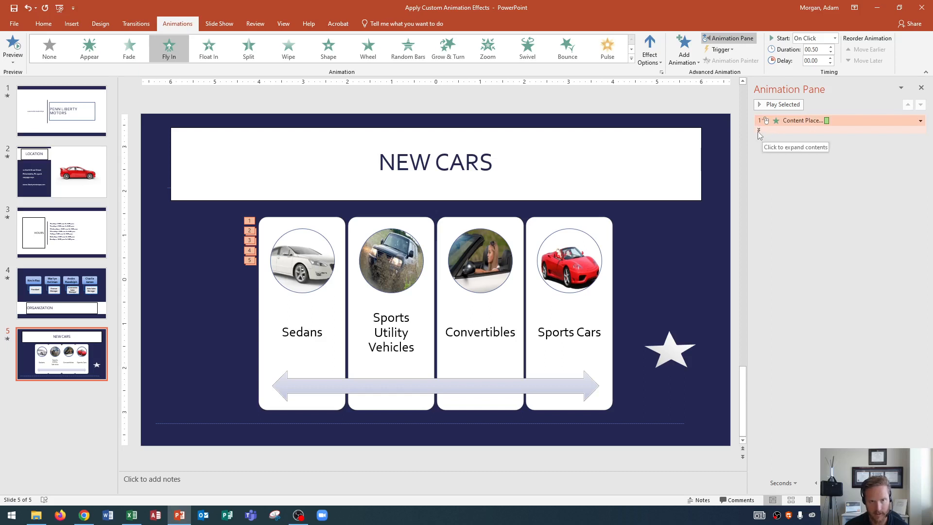
left_click(759, 131)
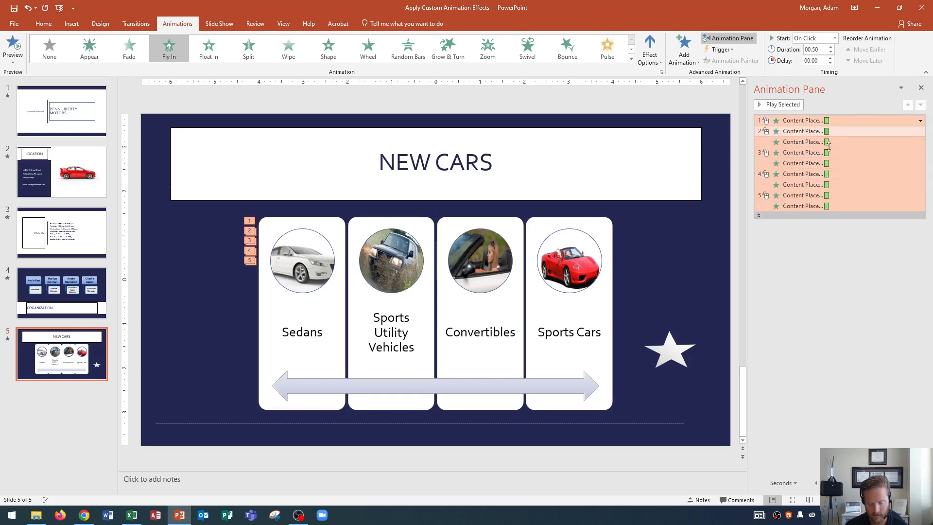
mouse_move(804, 132)
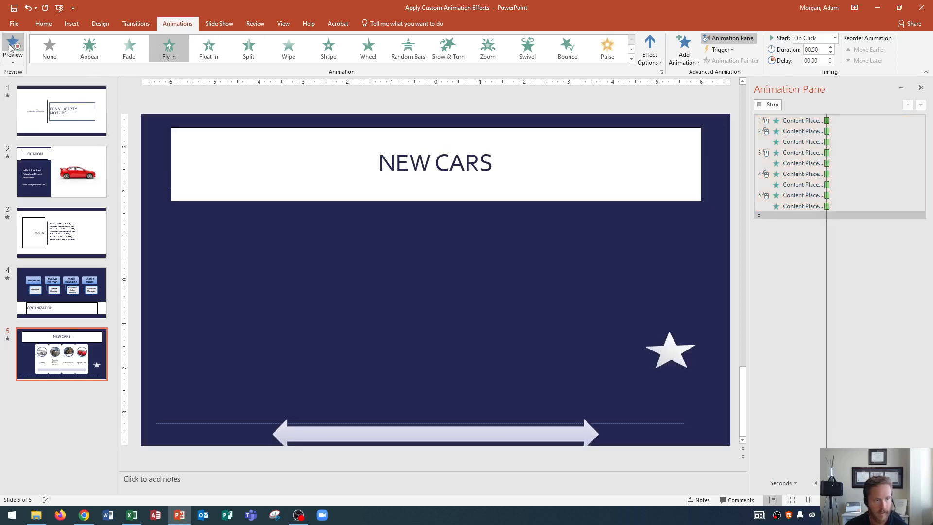
left_click(13, 47)
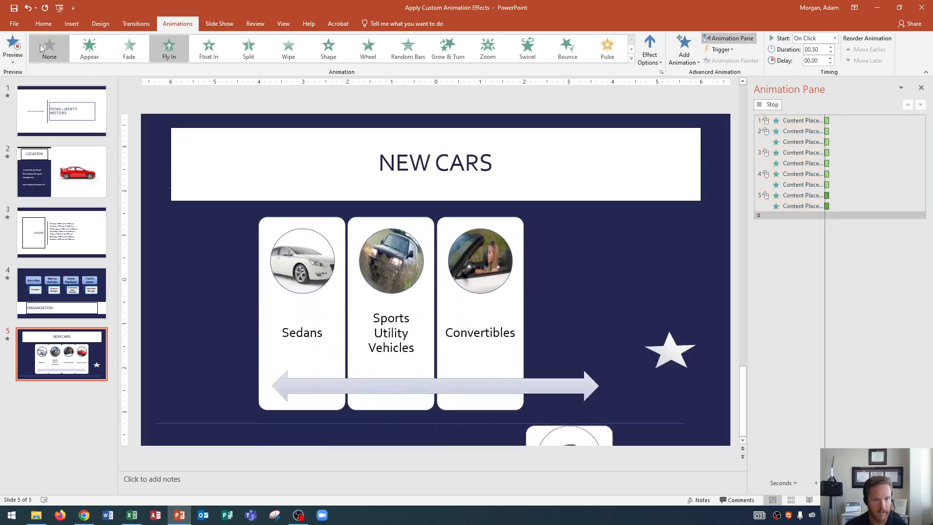